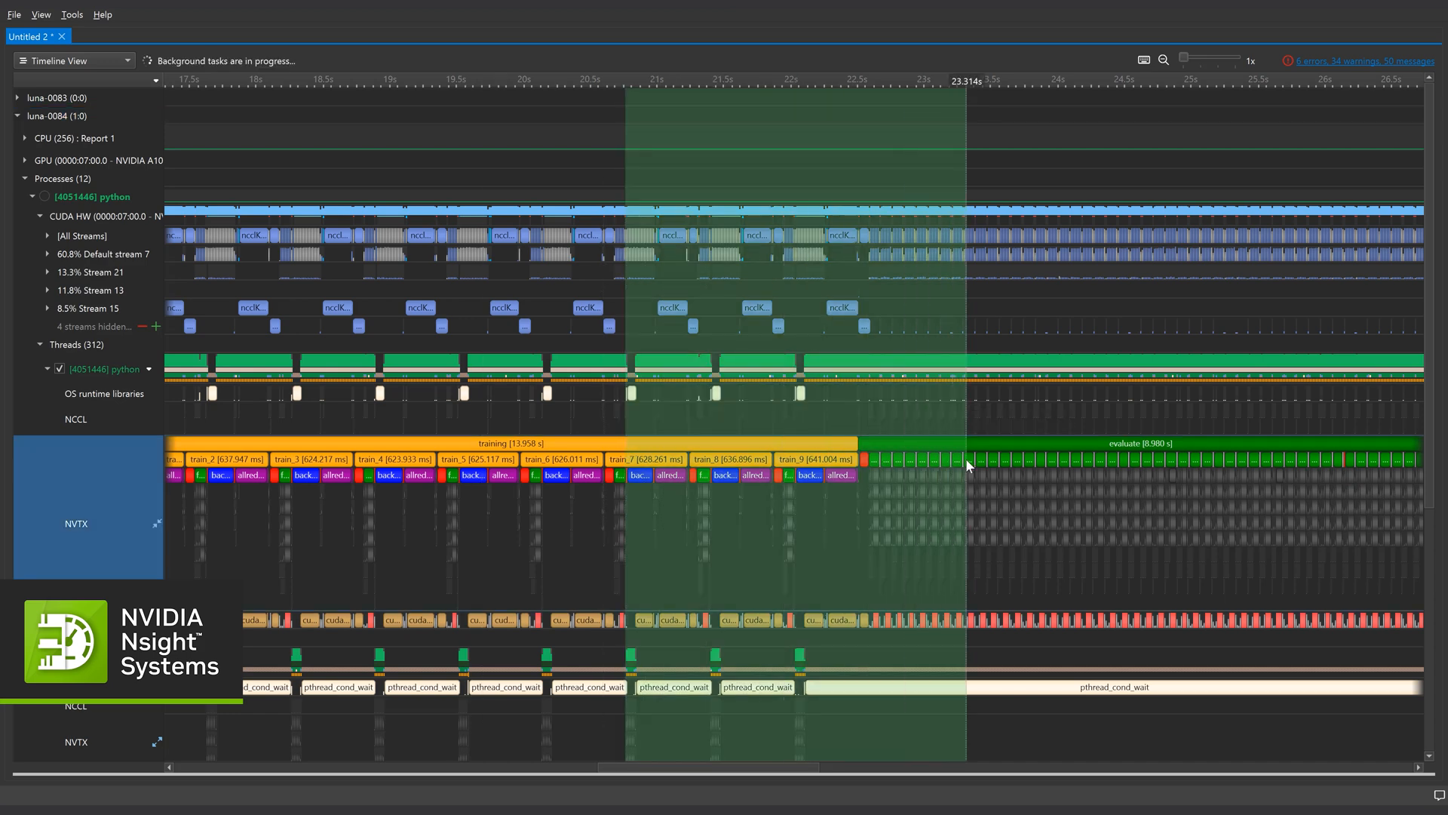
- Zoom into the selected 2.5-second range where training ends and evaluation begins
right_click(967, 465)
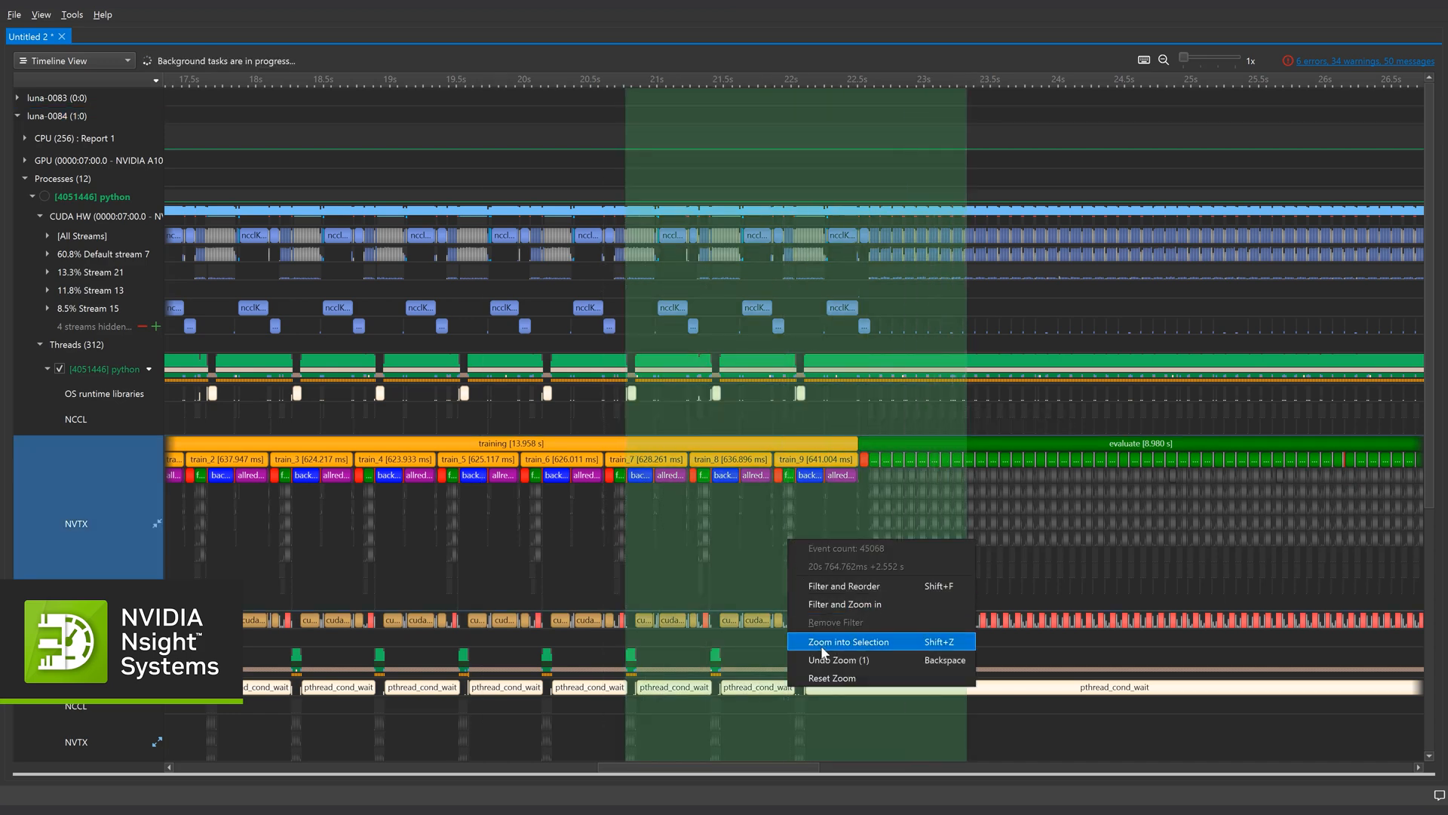
click(846, 642)
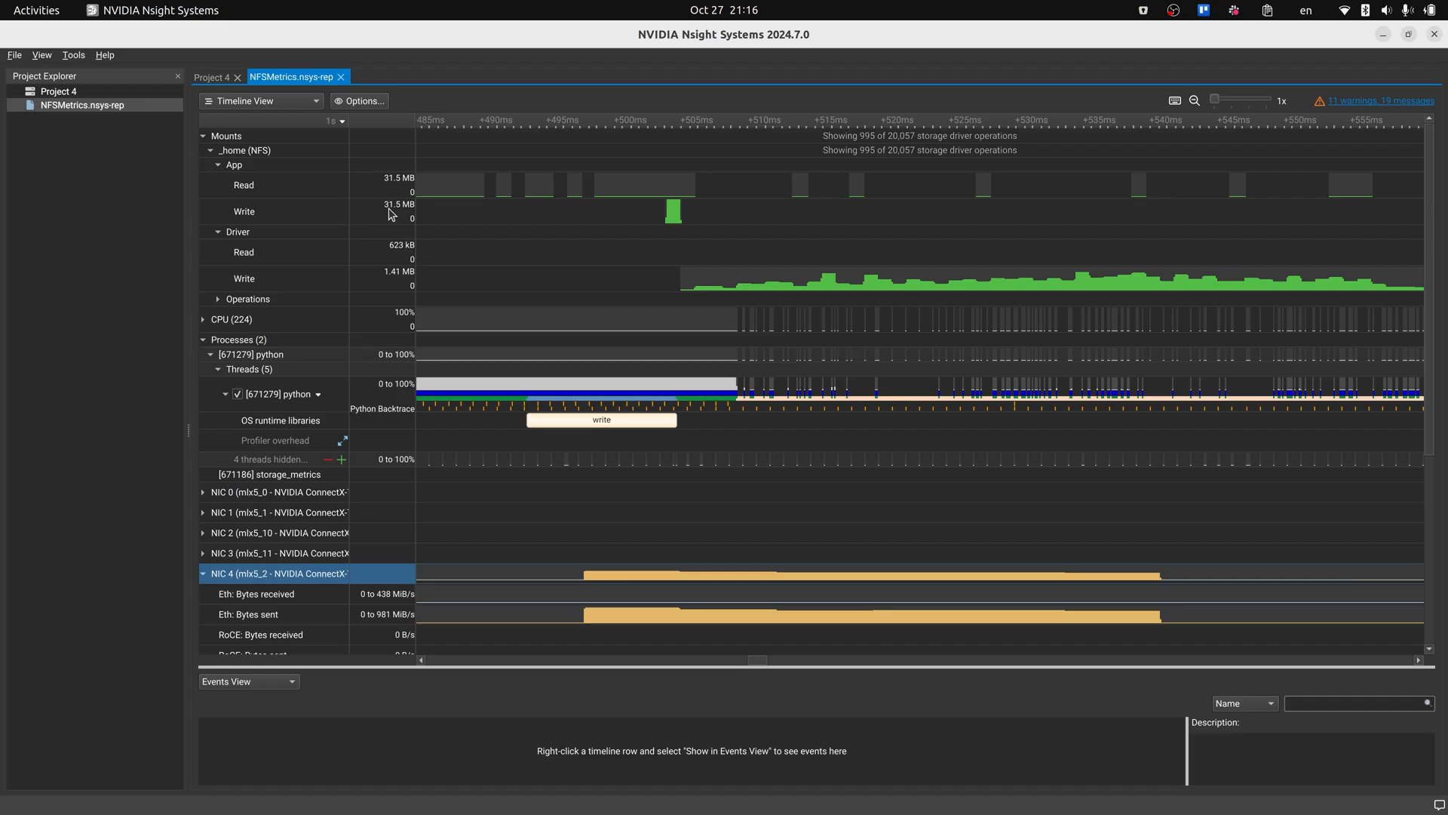
mouse_move(678, 222)
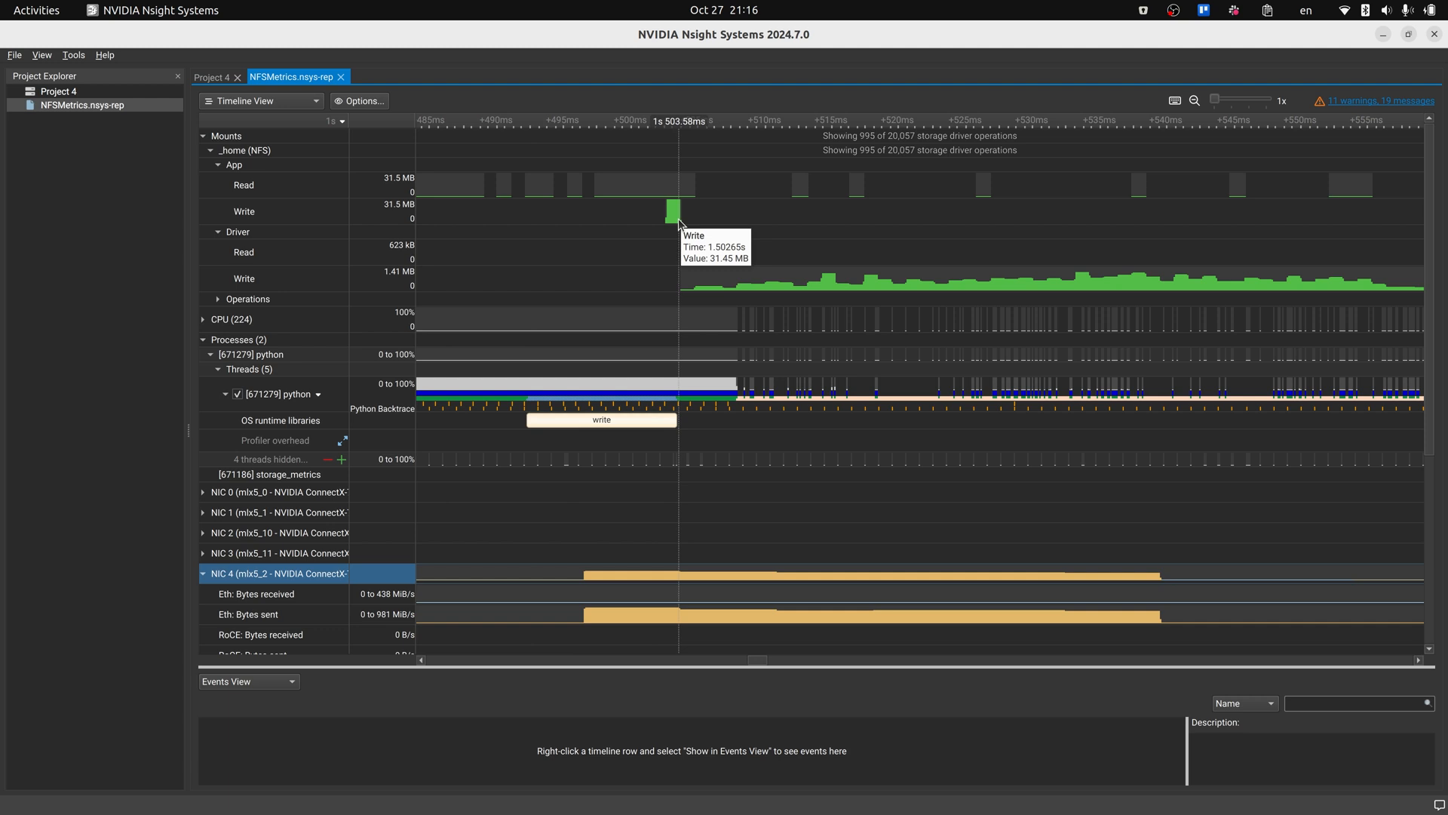
mouse_move(770, 284)
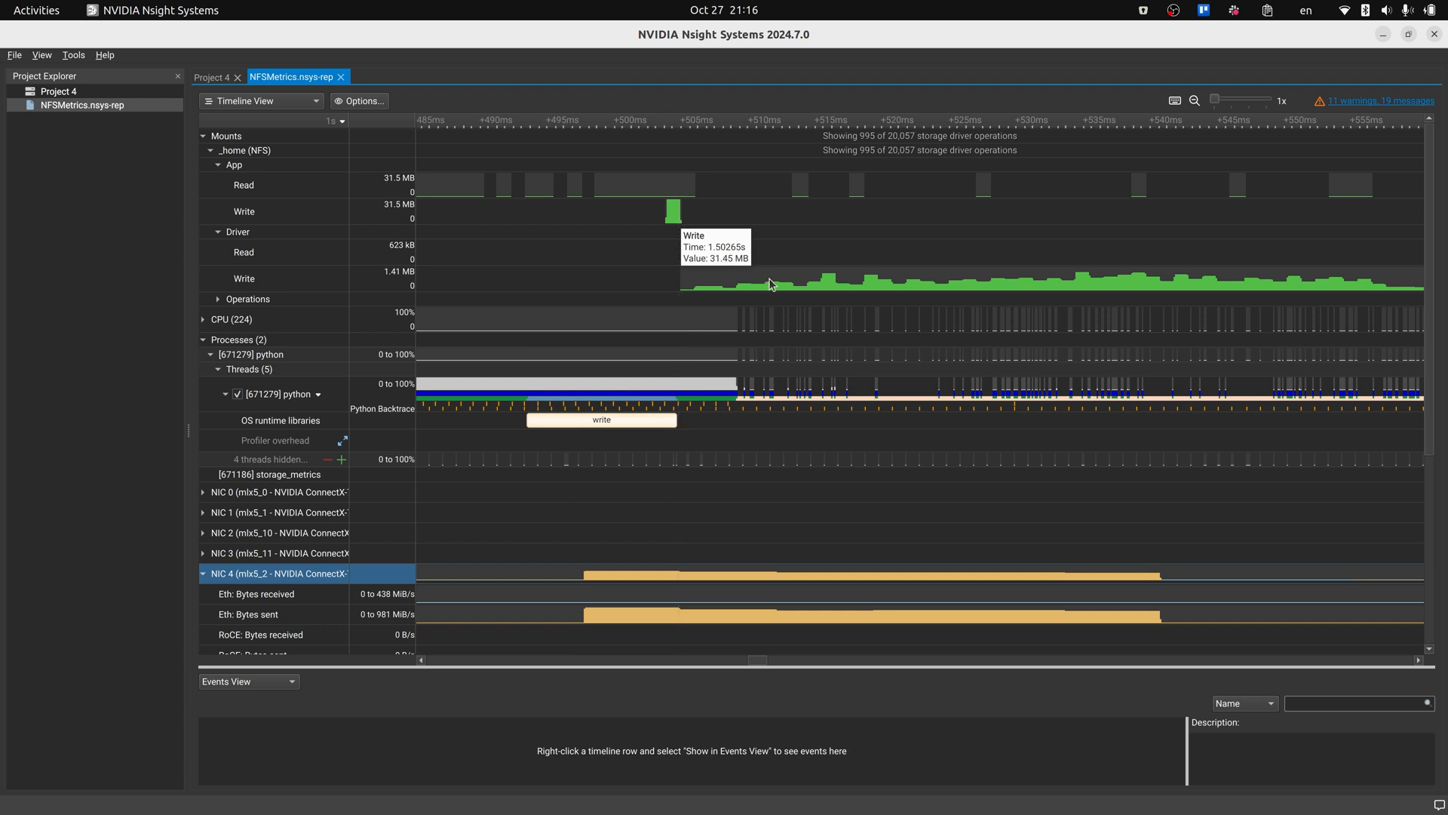
mouse_move(783, 289)
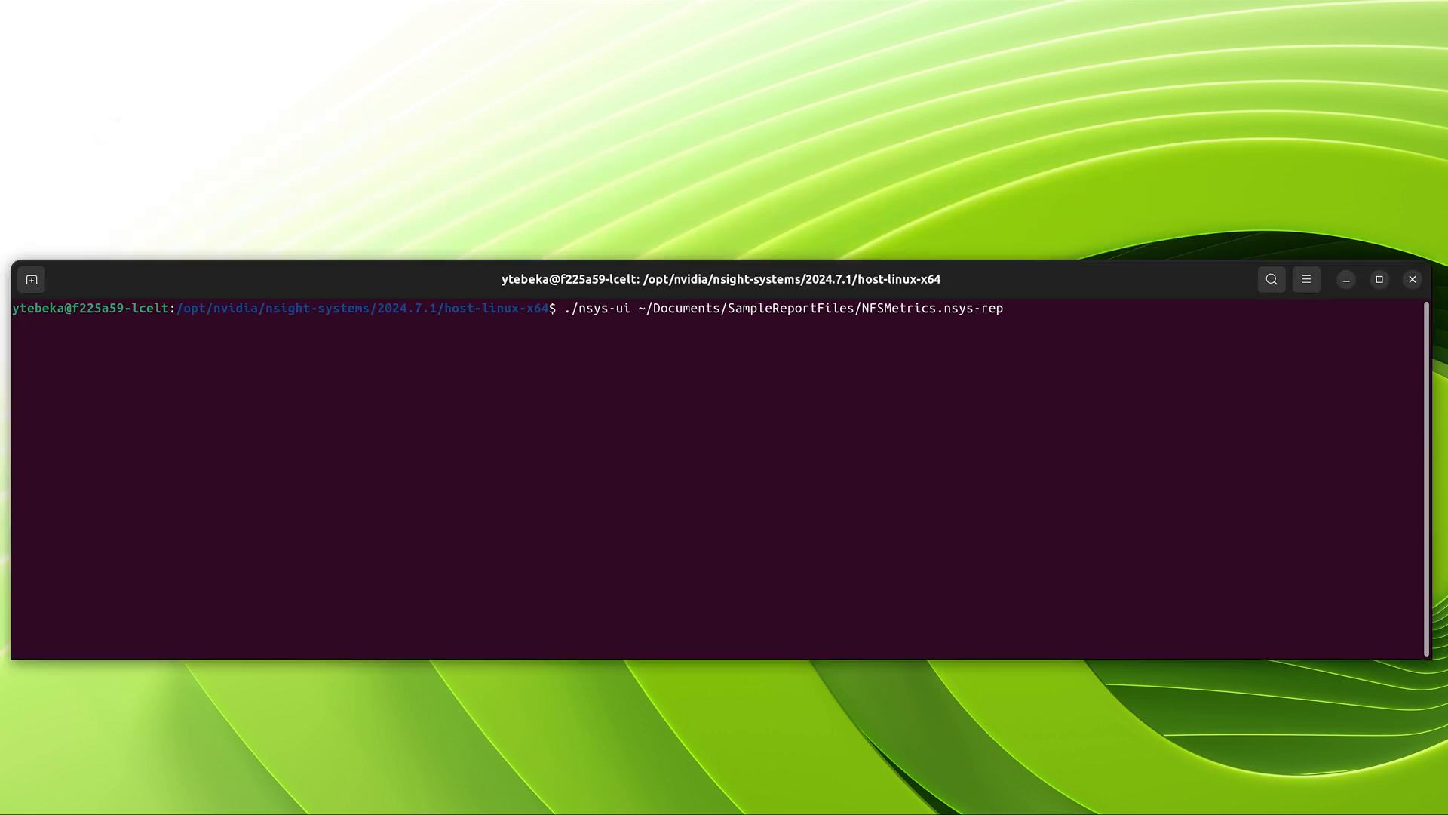
- Run ./nsys-ui on ~/Documents/SampleReportFiles/NFSMetrics.nsys-rep to open the report
key(Return)
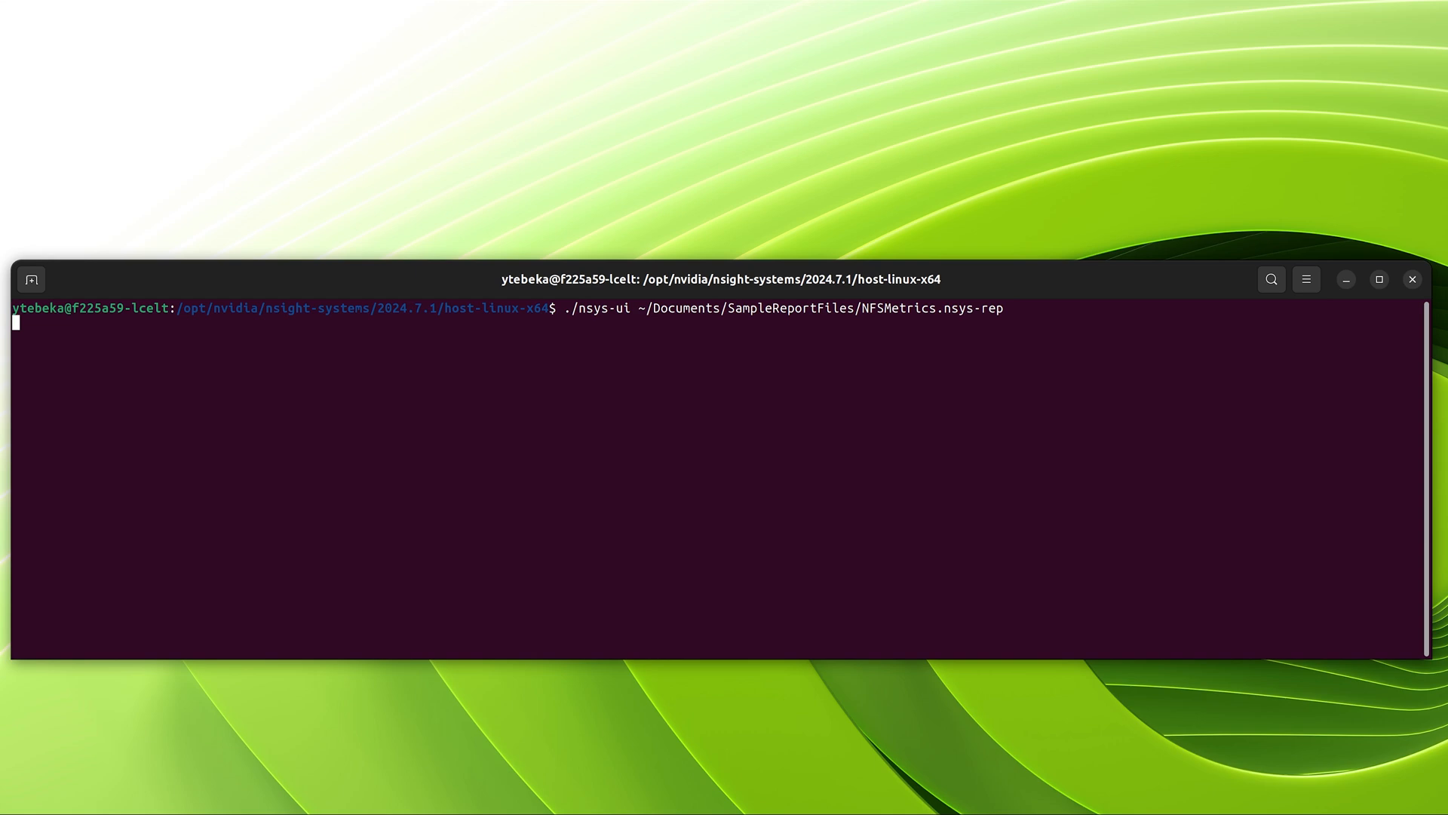
key(Return)
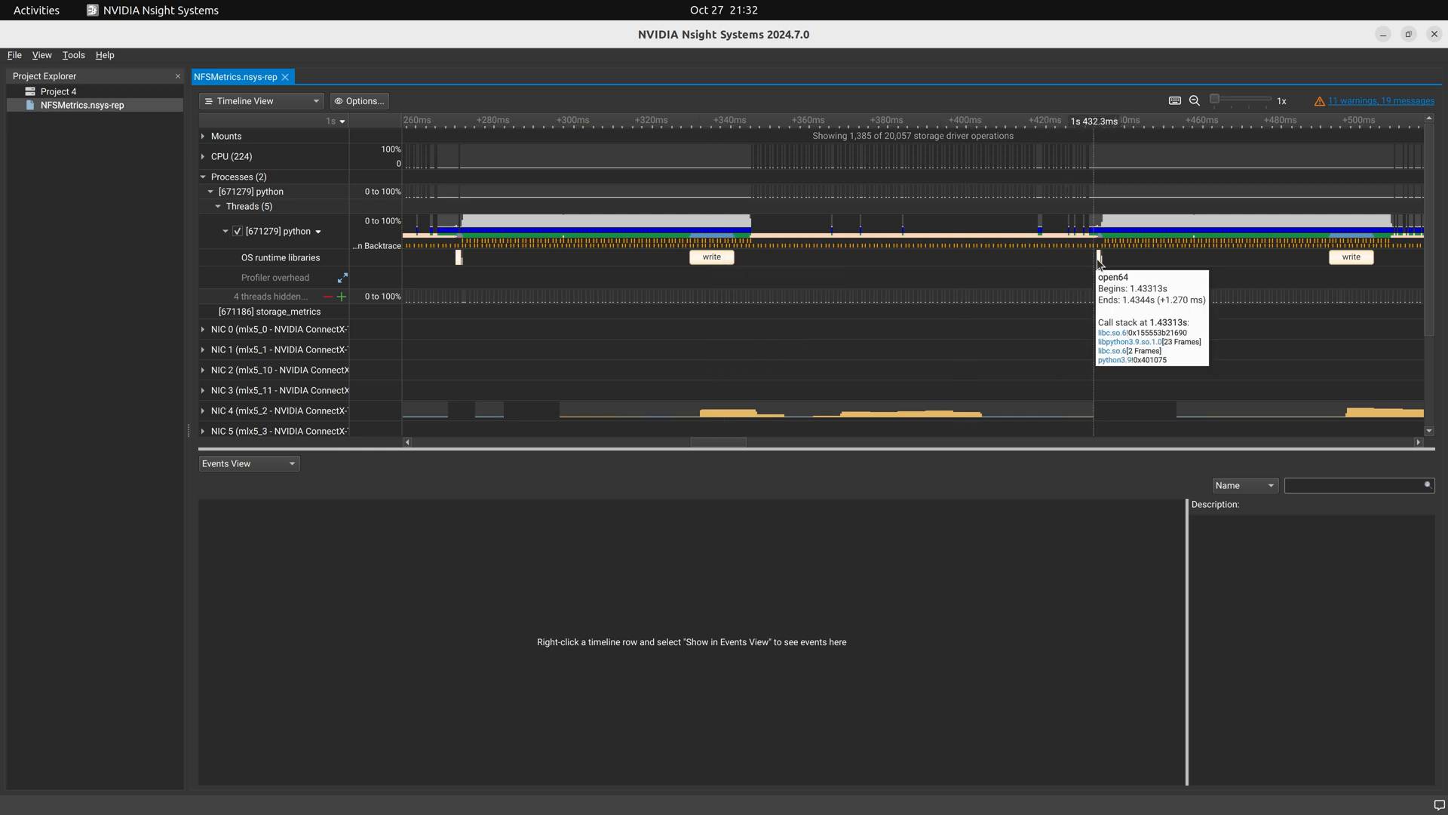
mouse_move(244, 154)
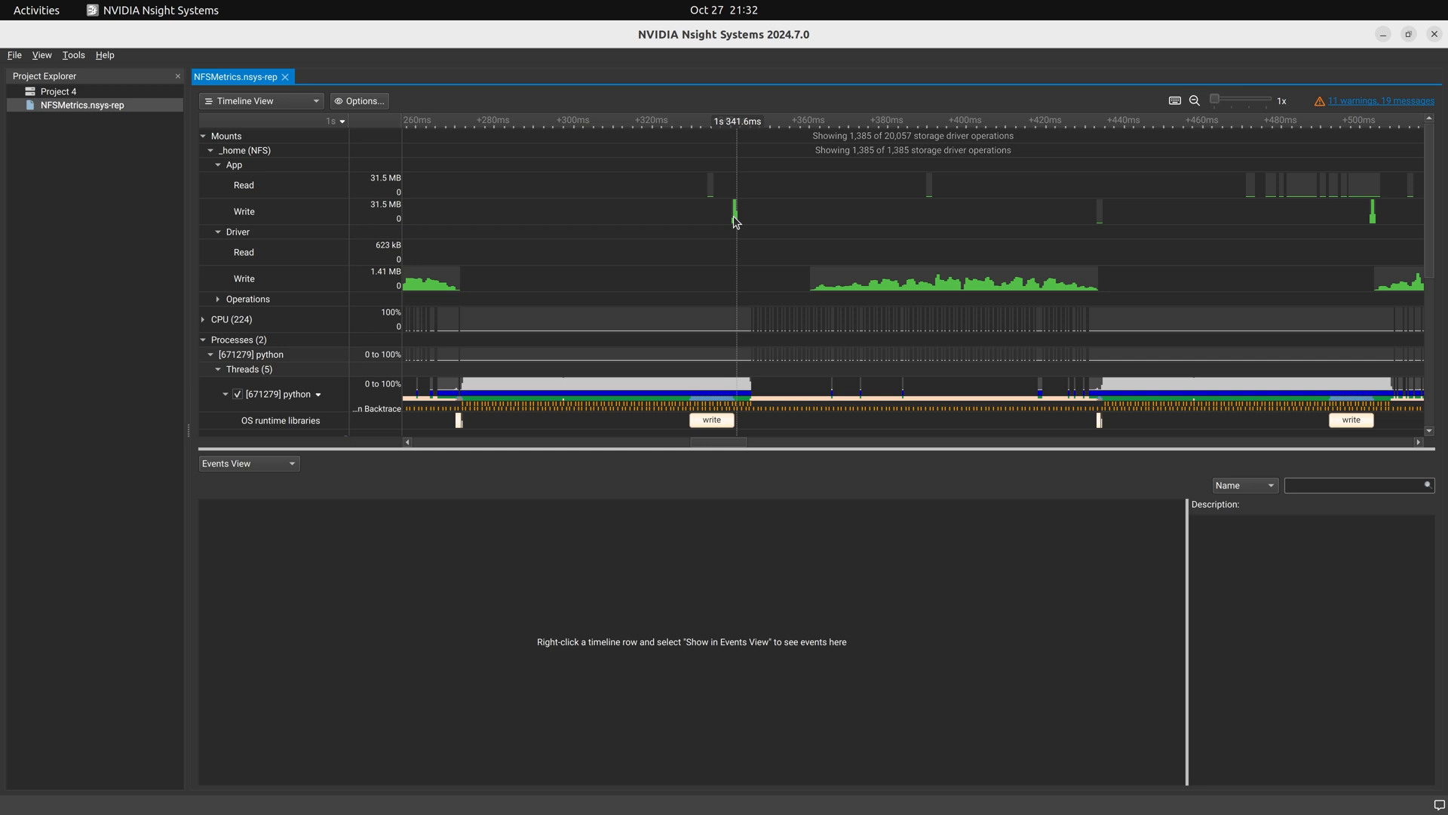
mouse_move(734, 219)
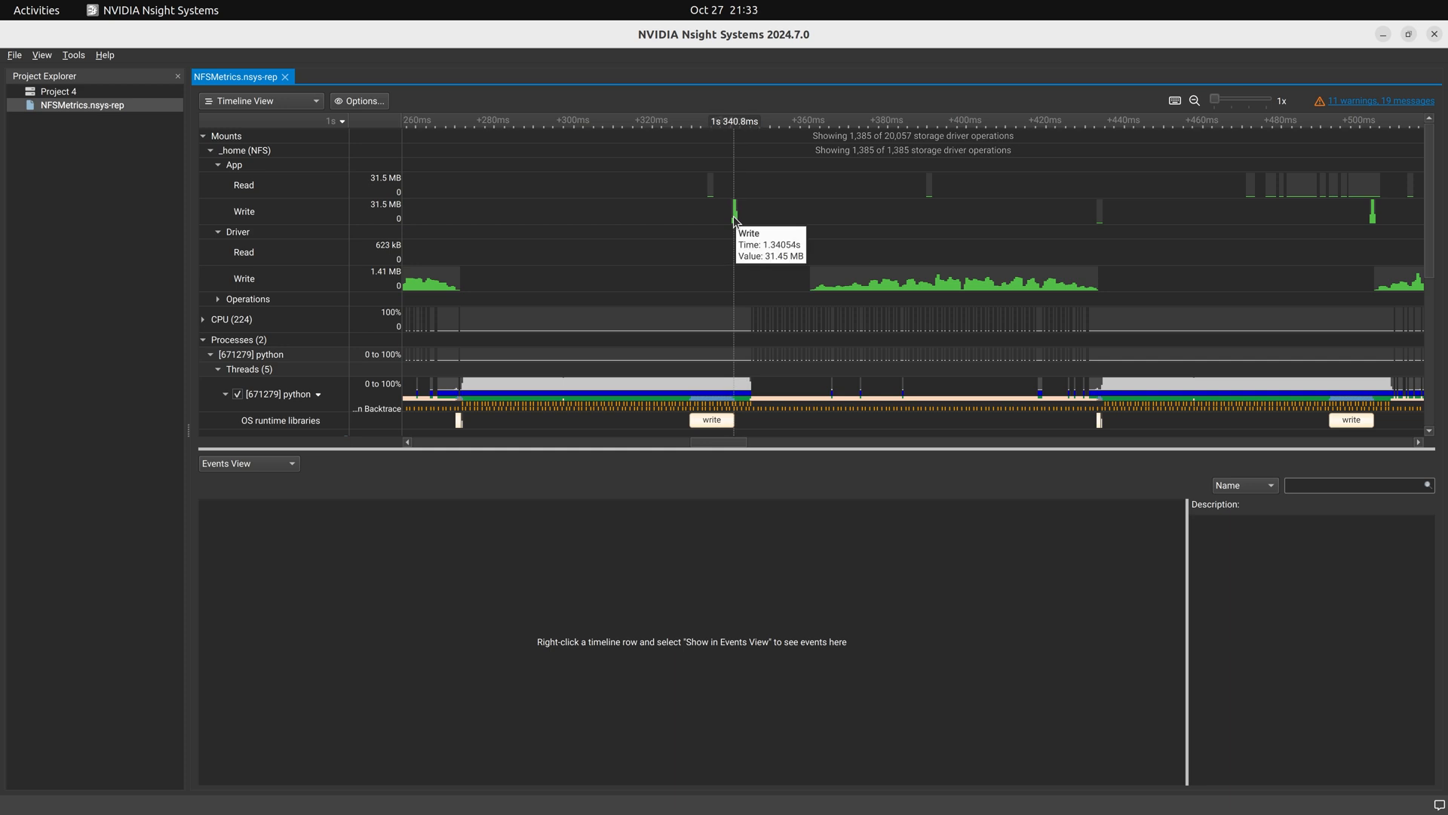
mouse_move(855, 291)
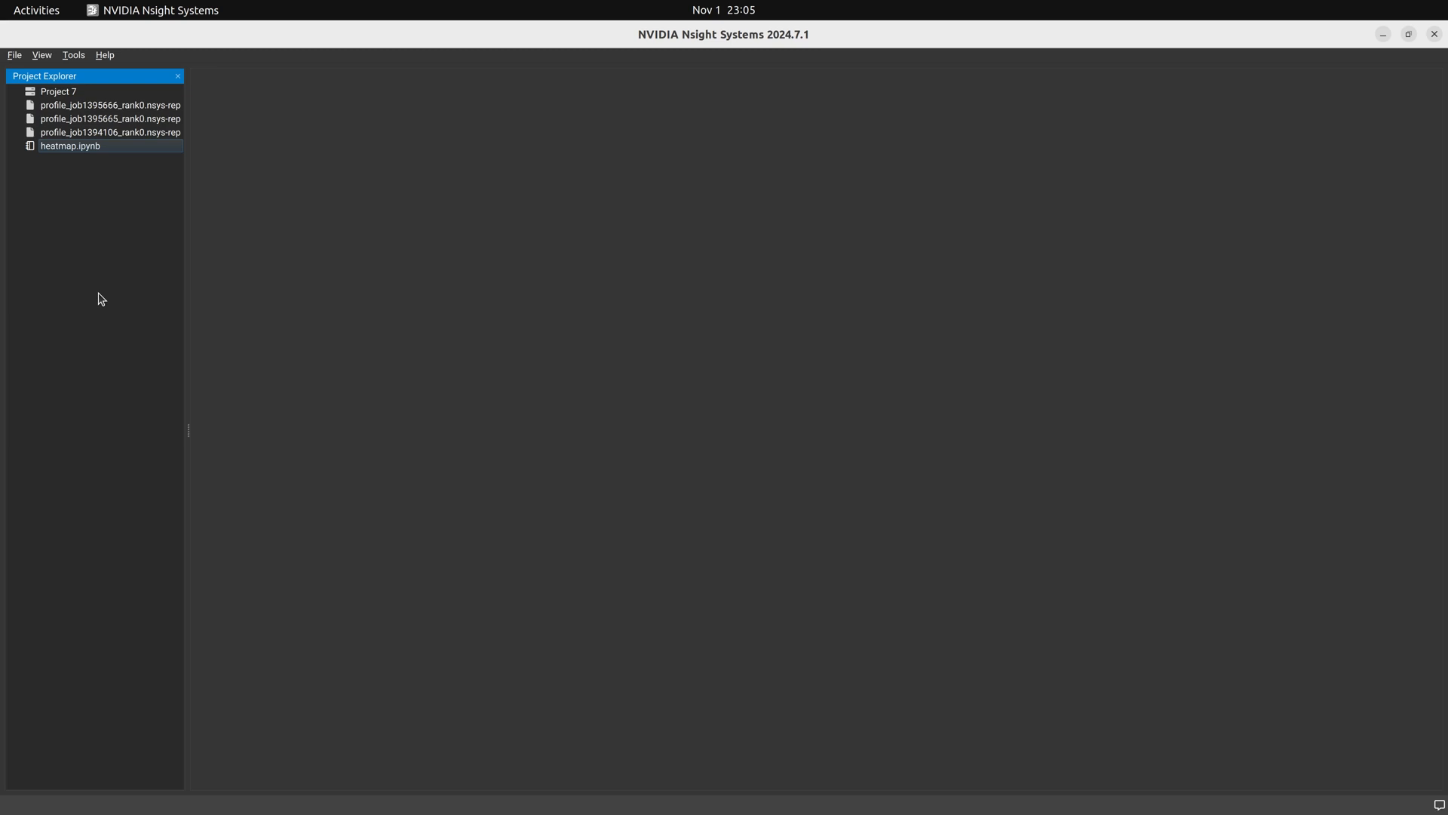
- Open heatmap.ipynb from the Project Explorer panel
double_click(70, 145)
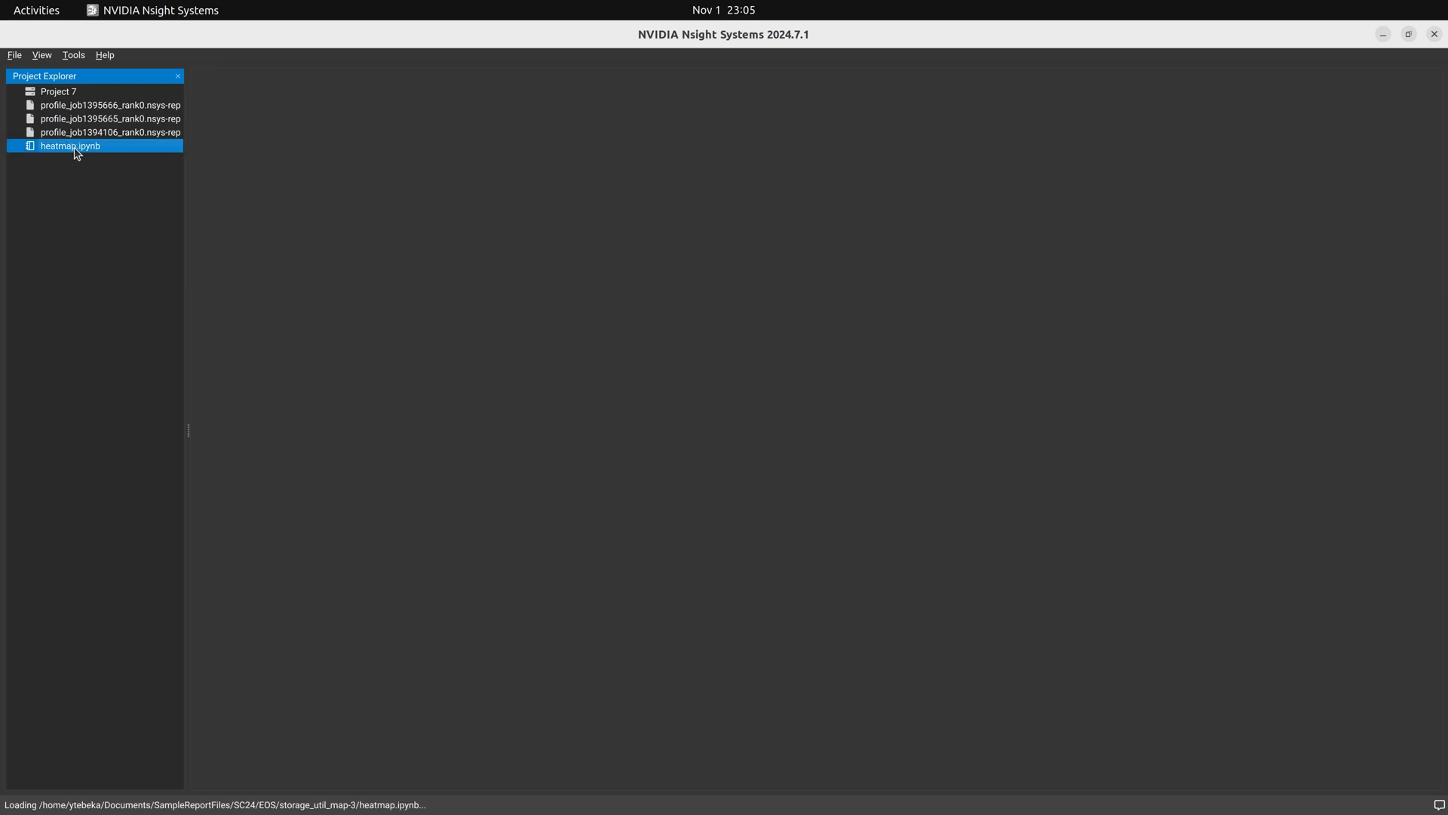
double_click(69, 145)
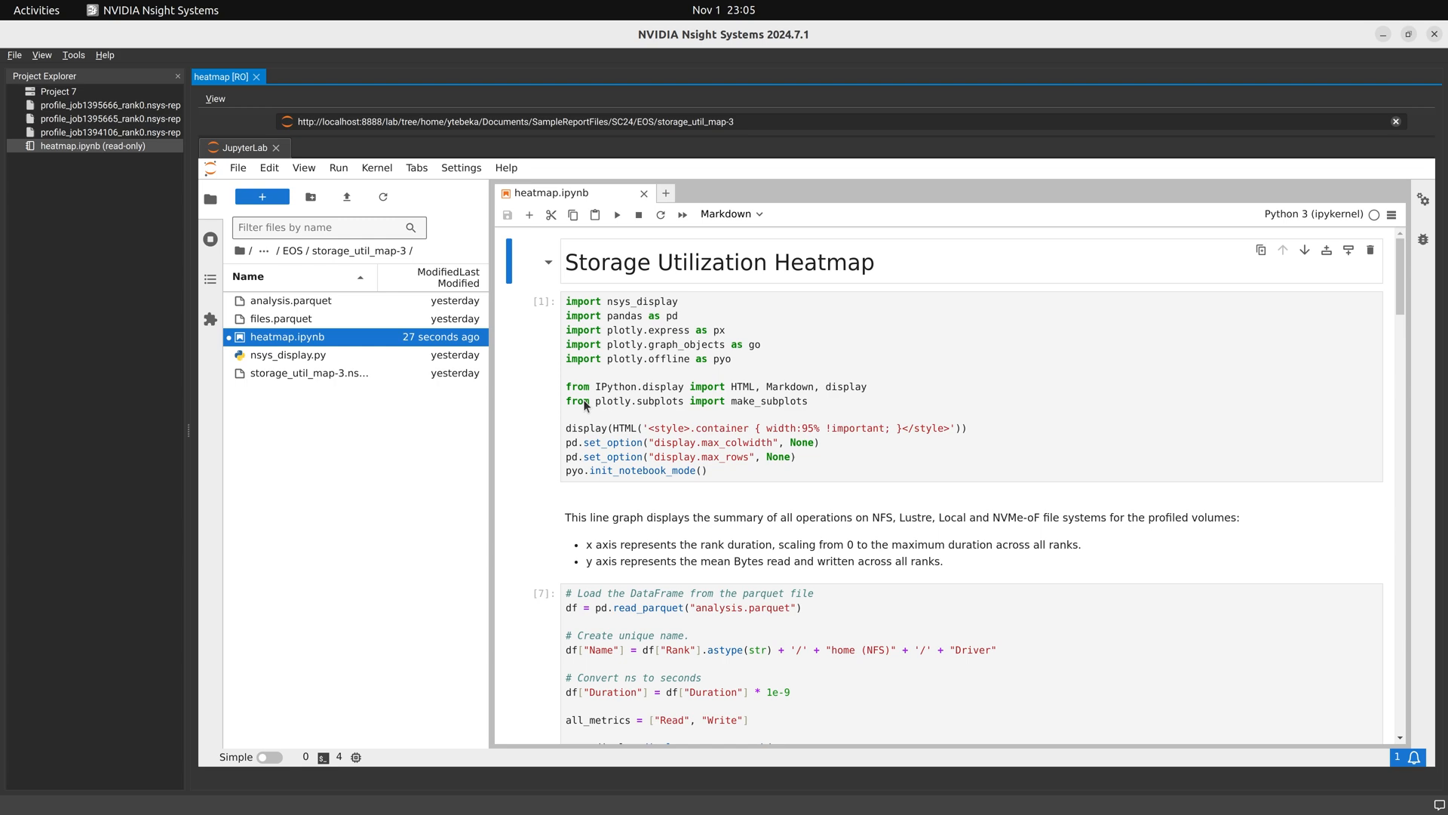
- Scroll past the Usage Summary chart to the Heatmap of Read and Heatmap of Write charts
scroll(down, 3)
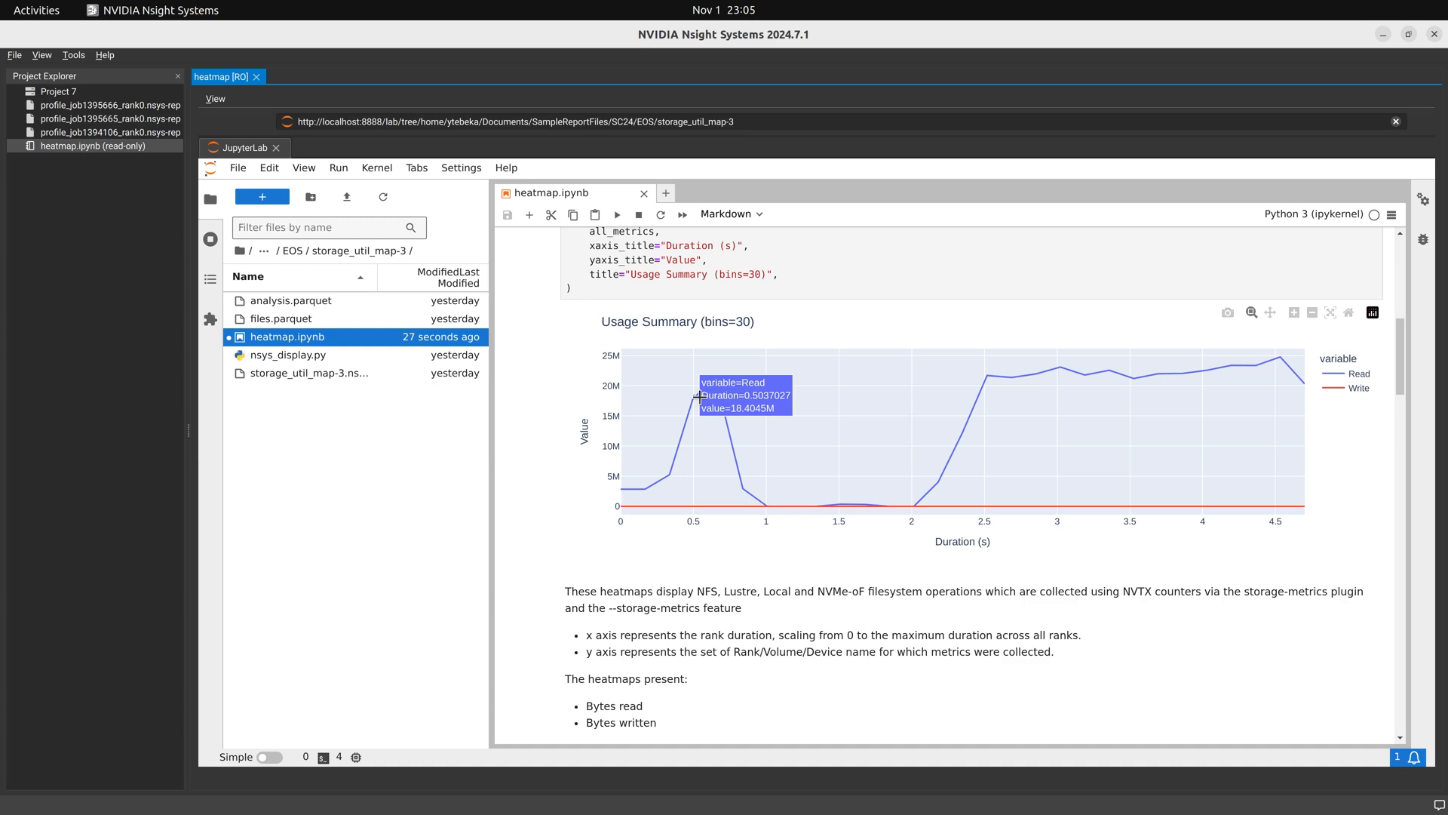
scroll(down, 3)
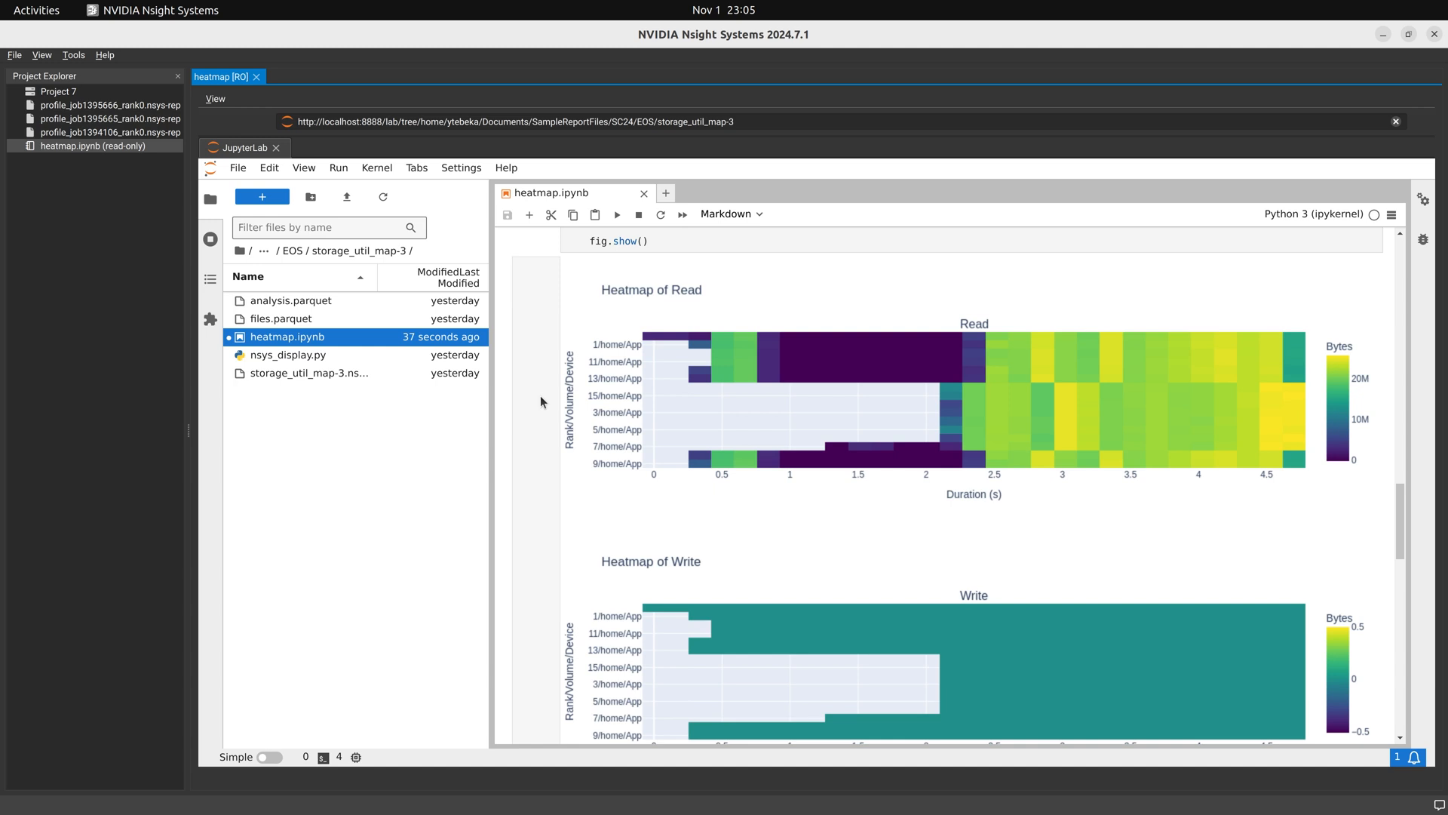
mouse_move(805, 354)
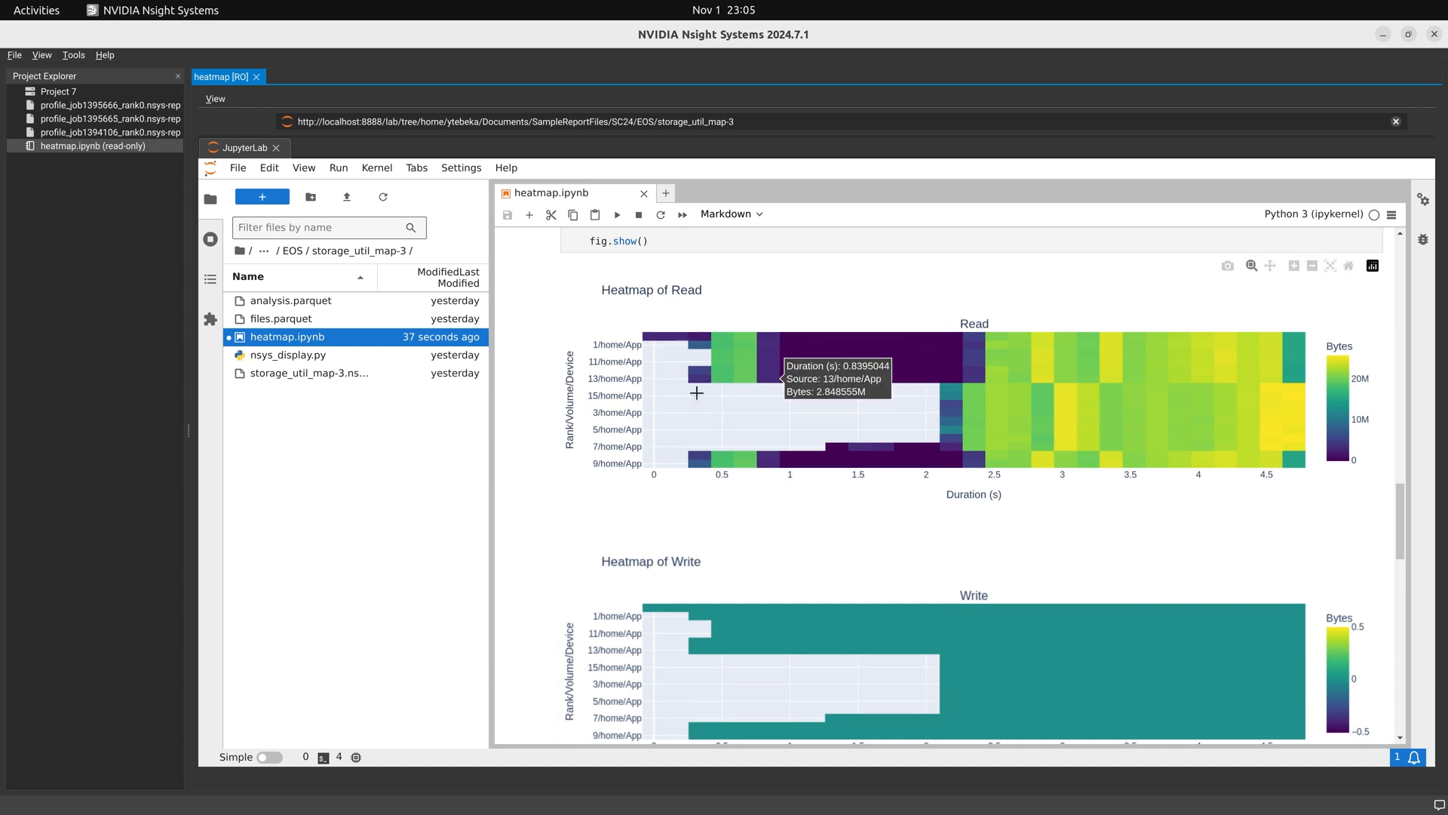
scroll(down, 3)
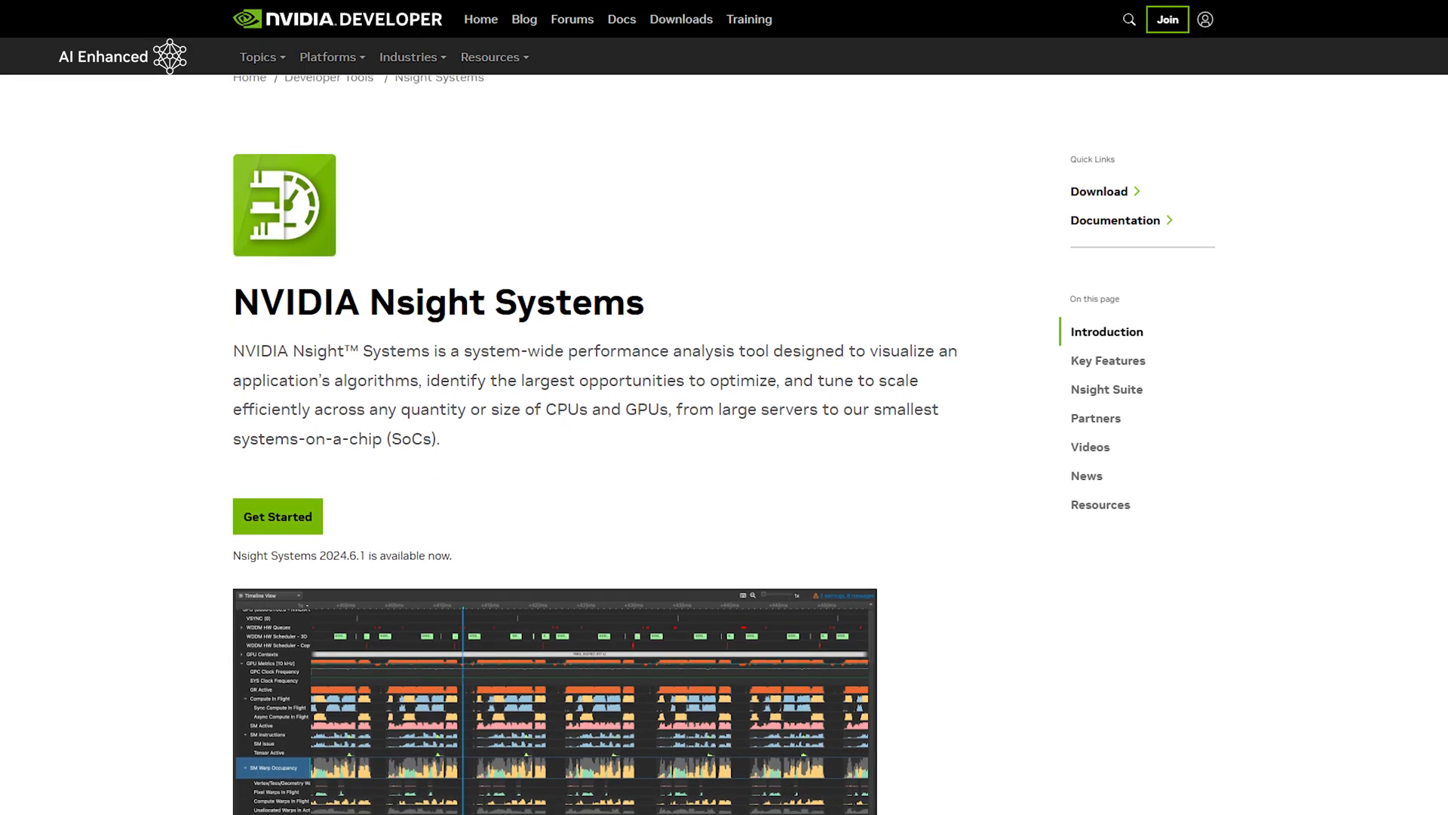
- Scroll the Nsight Systems product page to the timeline screenshot and its workload-metrics caption
scroll(down, 3)
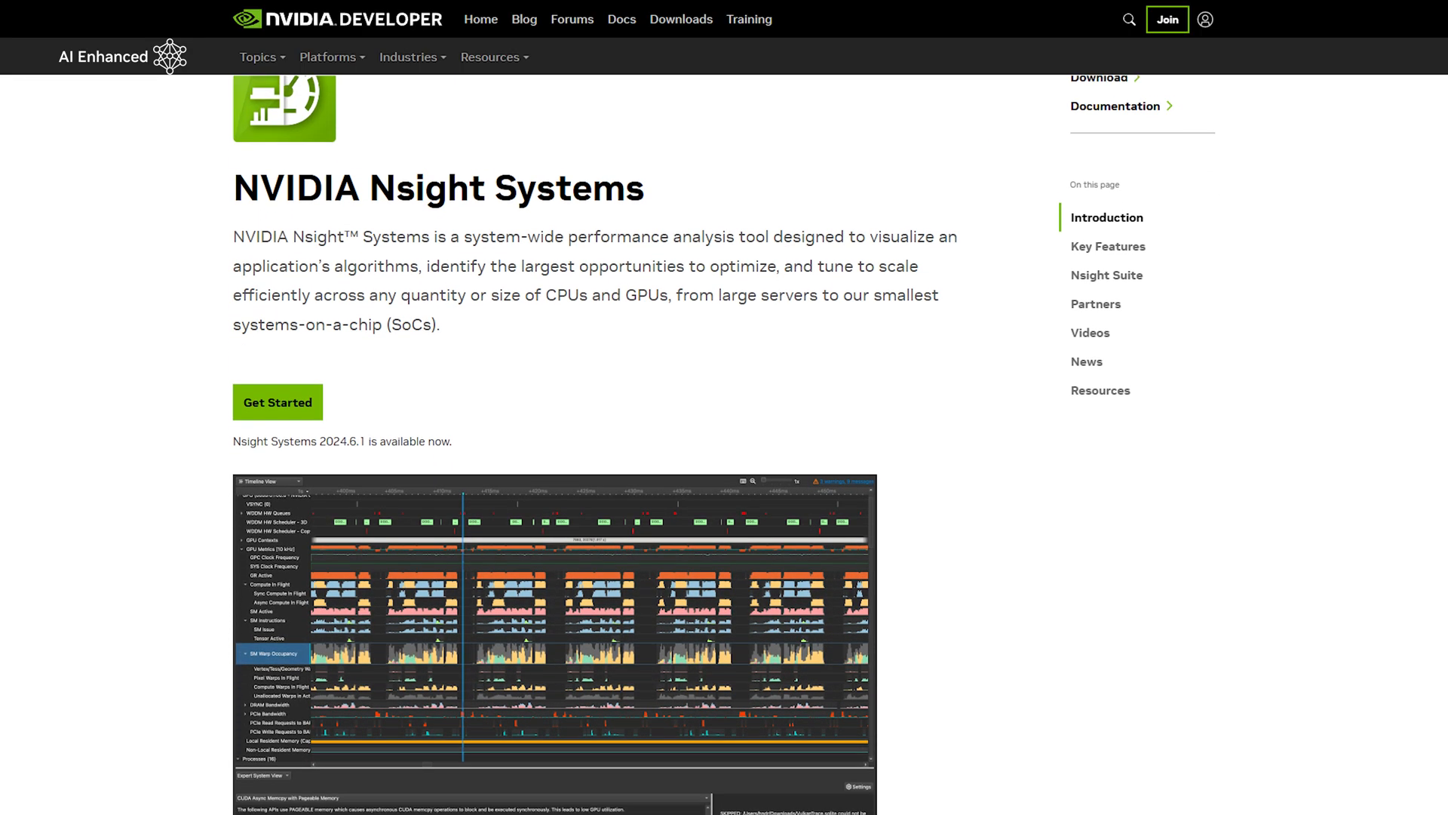
scroll(down, 3)
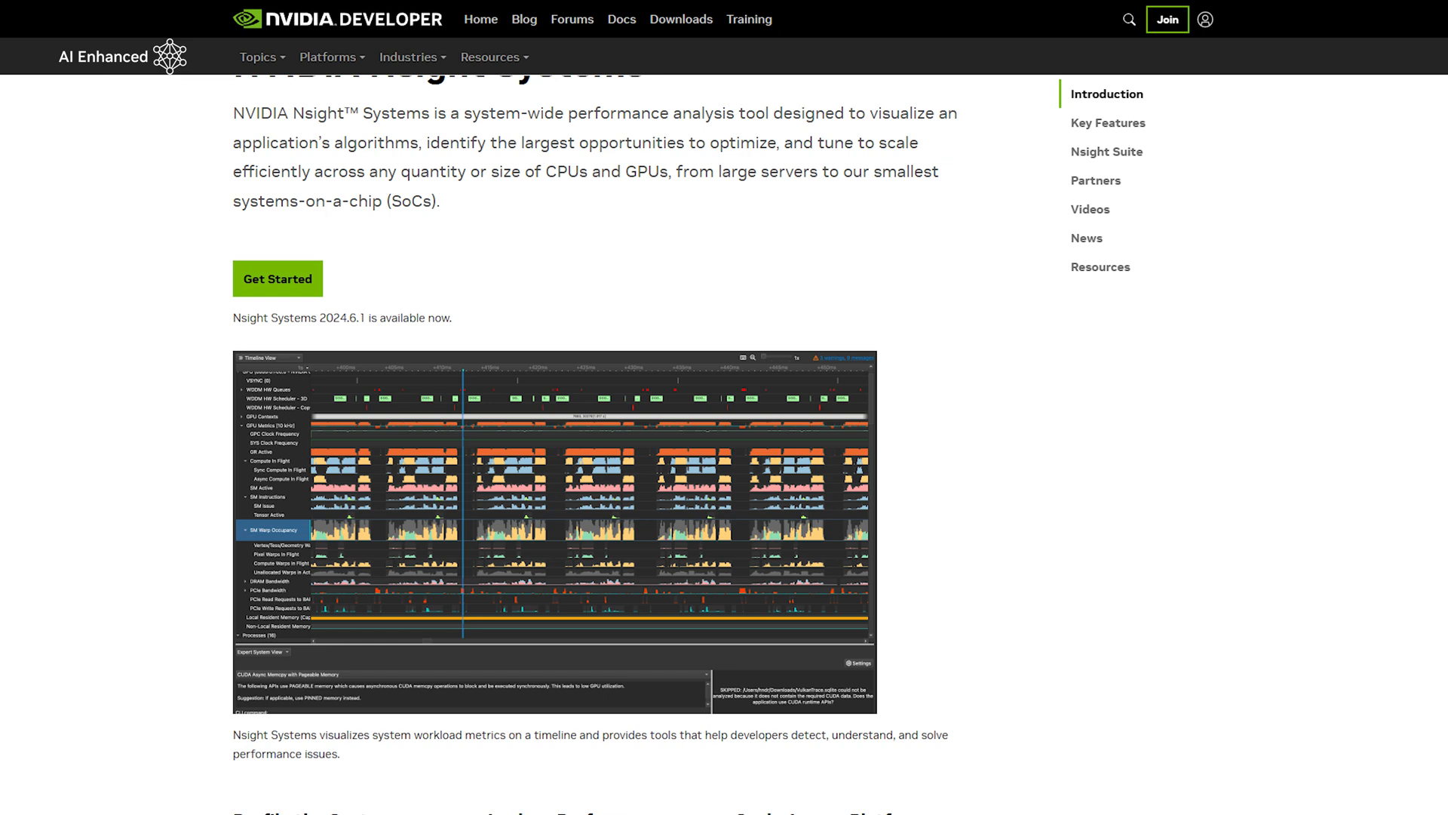